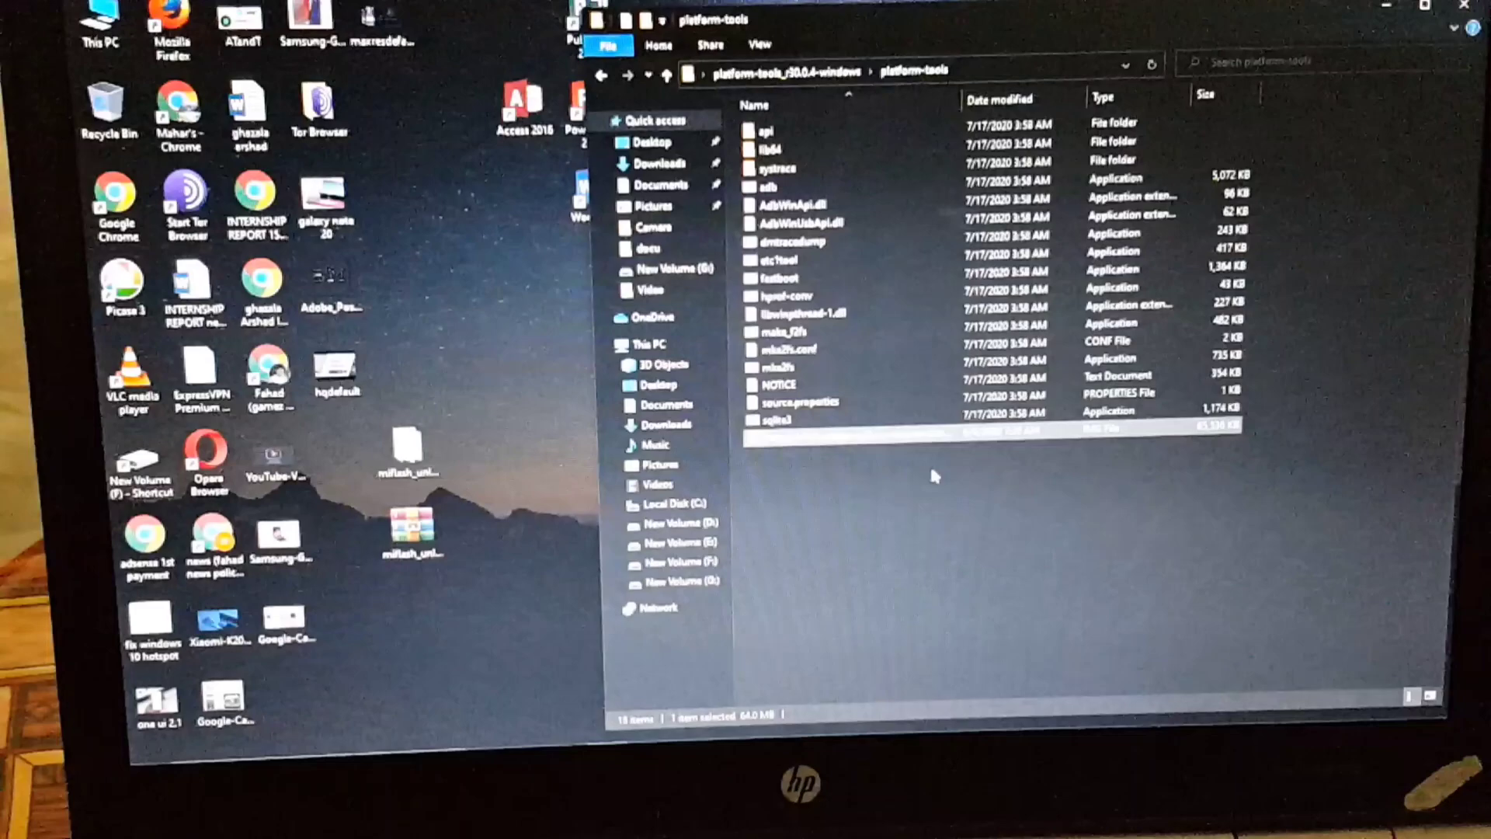
Check that the 65,536 KB TWRP image is in platform-tools beside adb and fastboot.
click(779, 279)
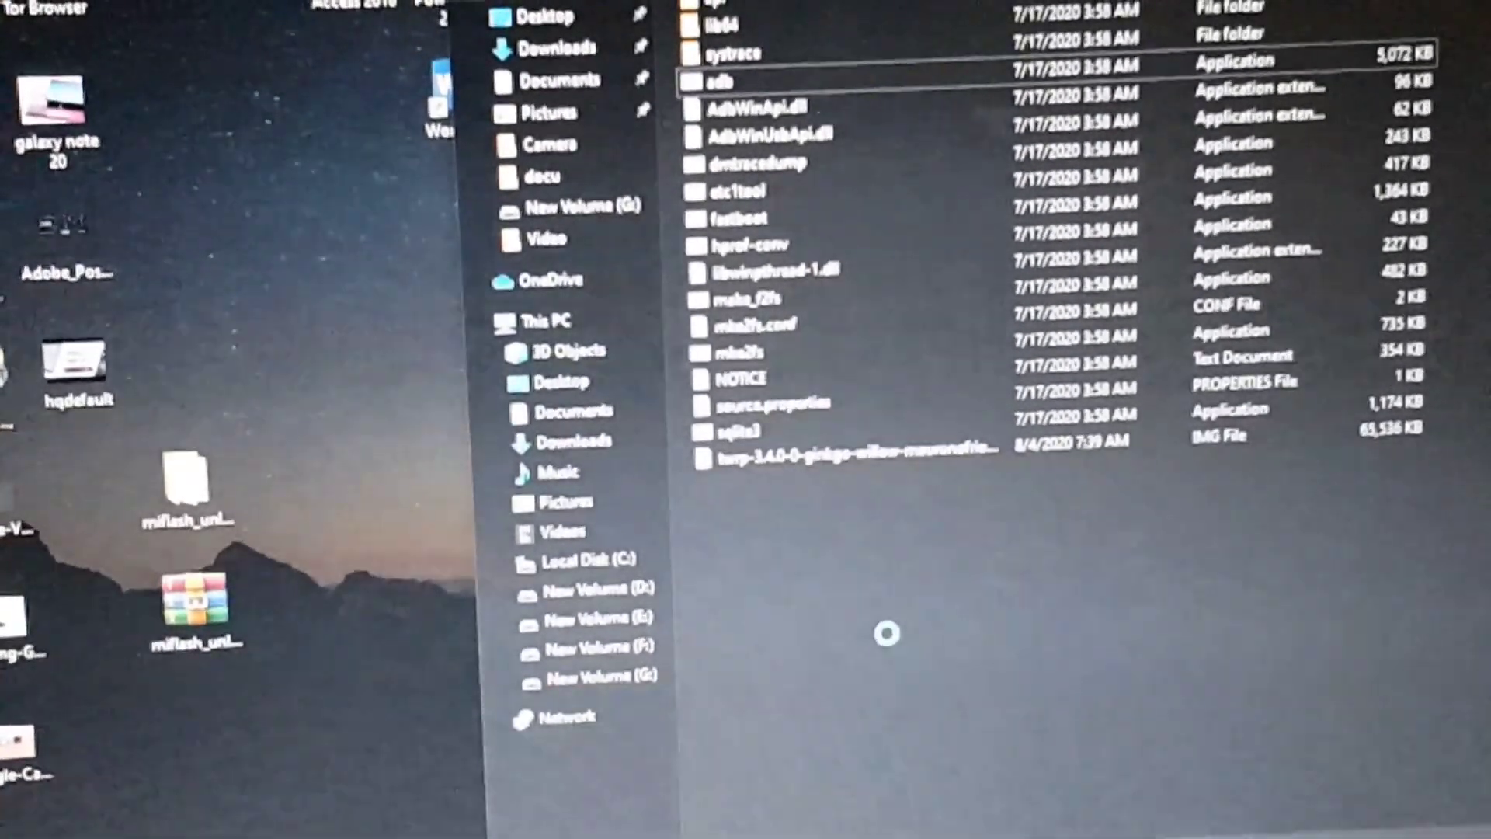
Open a PowerShell window at the platform-tools folder from its context menu.
right_click(885, 632)
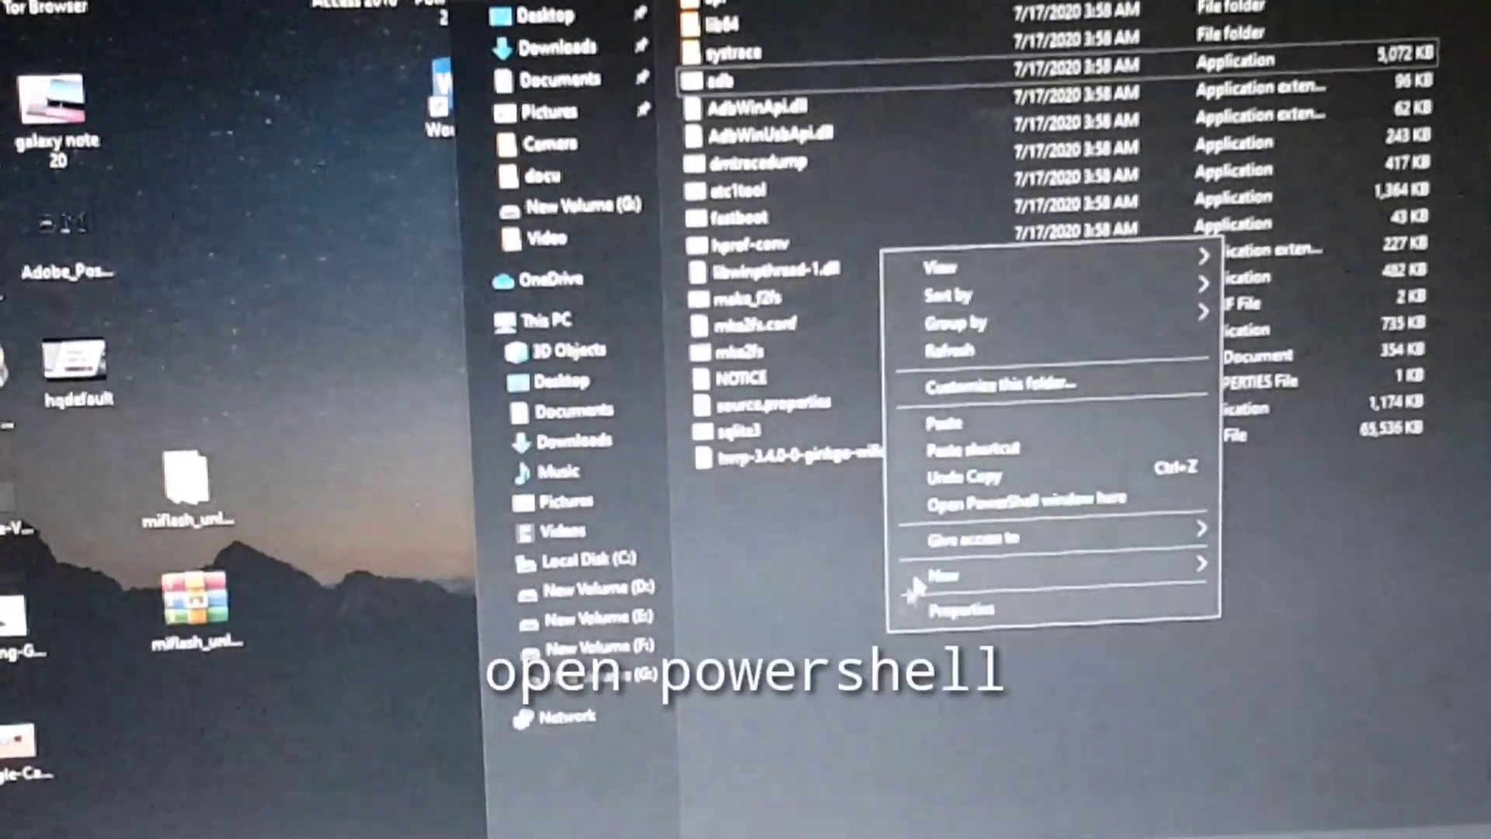
mouse_move(1026, 501)
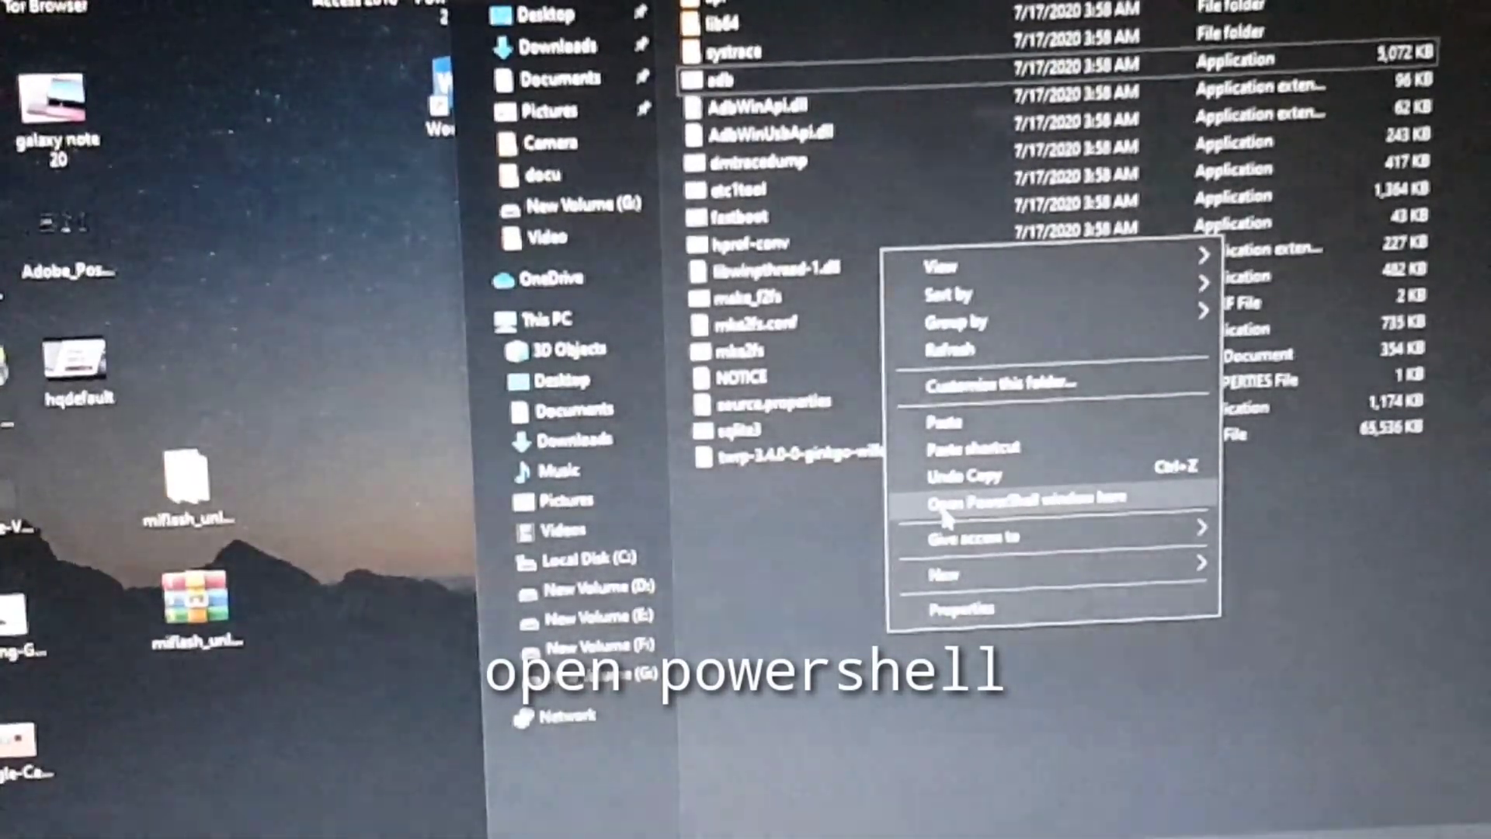
click(1027, 498)
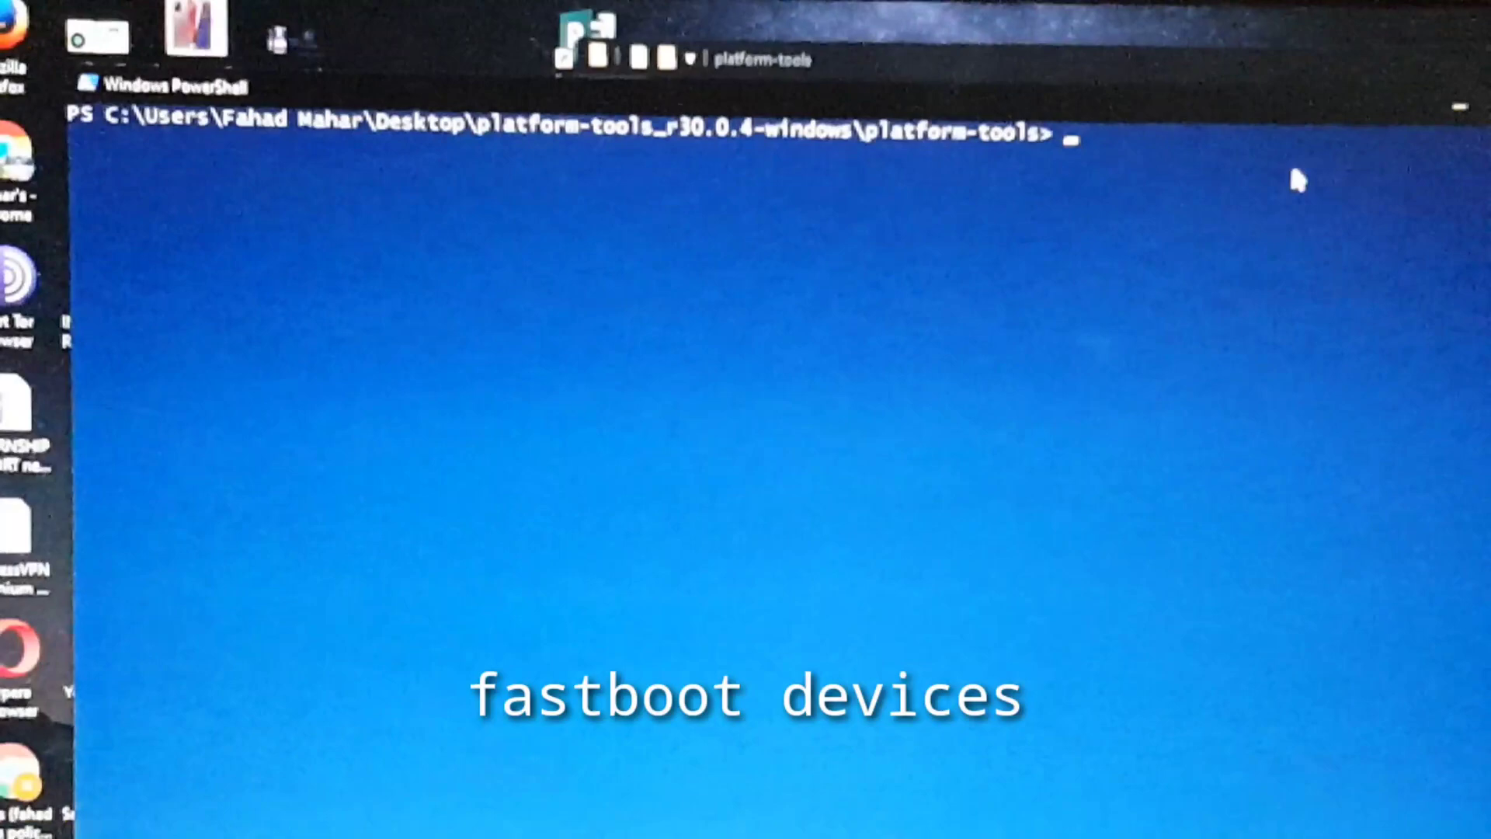
Run 'fastboot devices' to confirm one phone in fastboot mode, then start typing 'fastboot'.
text(fastboot devic)
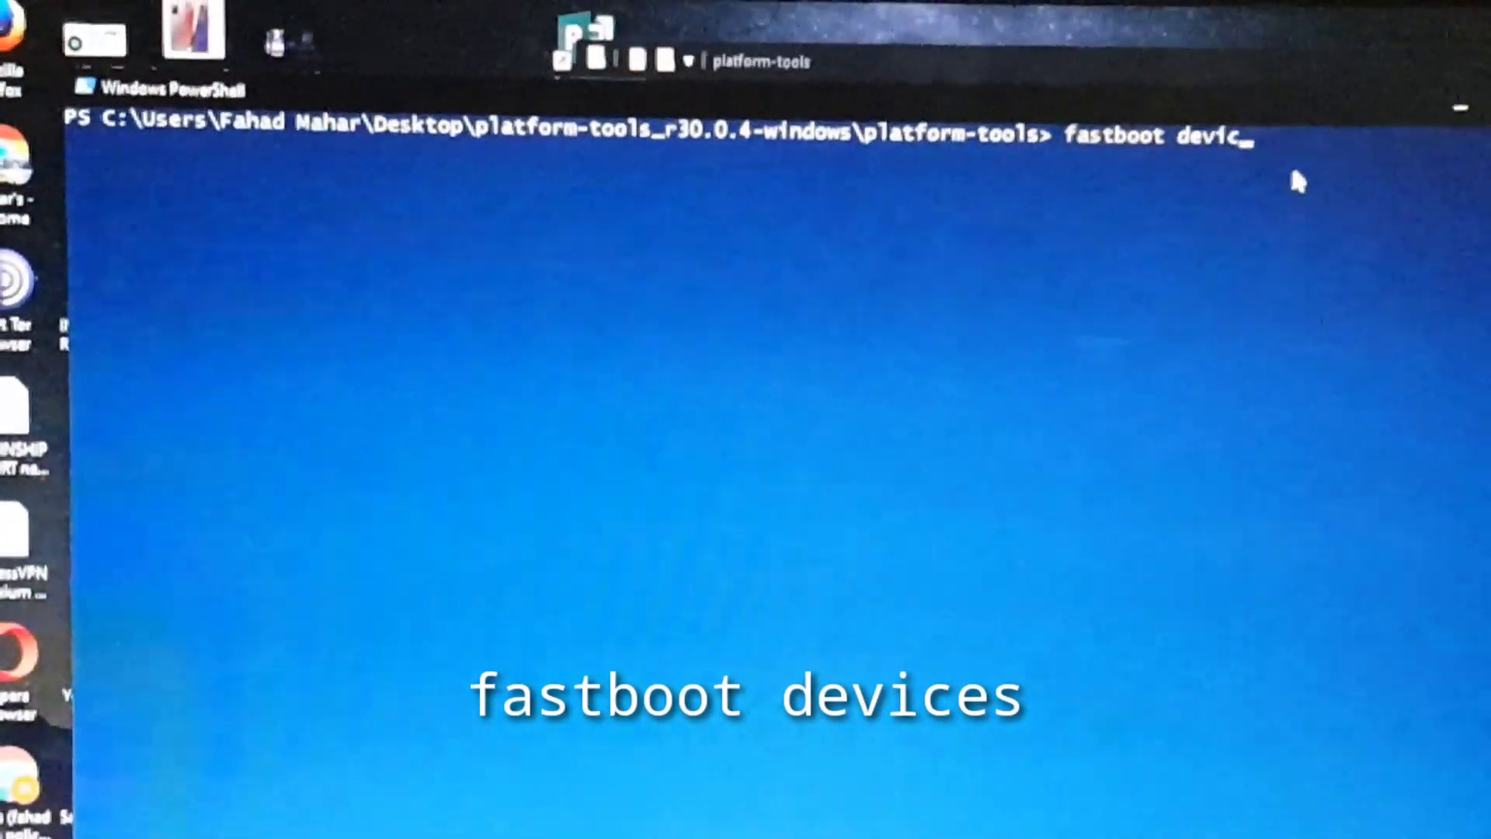
text(es)
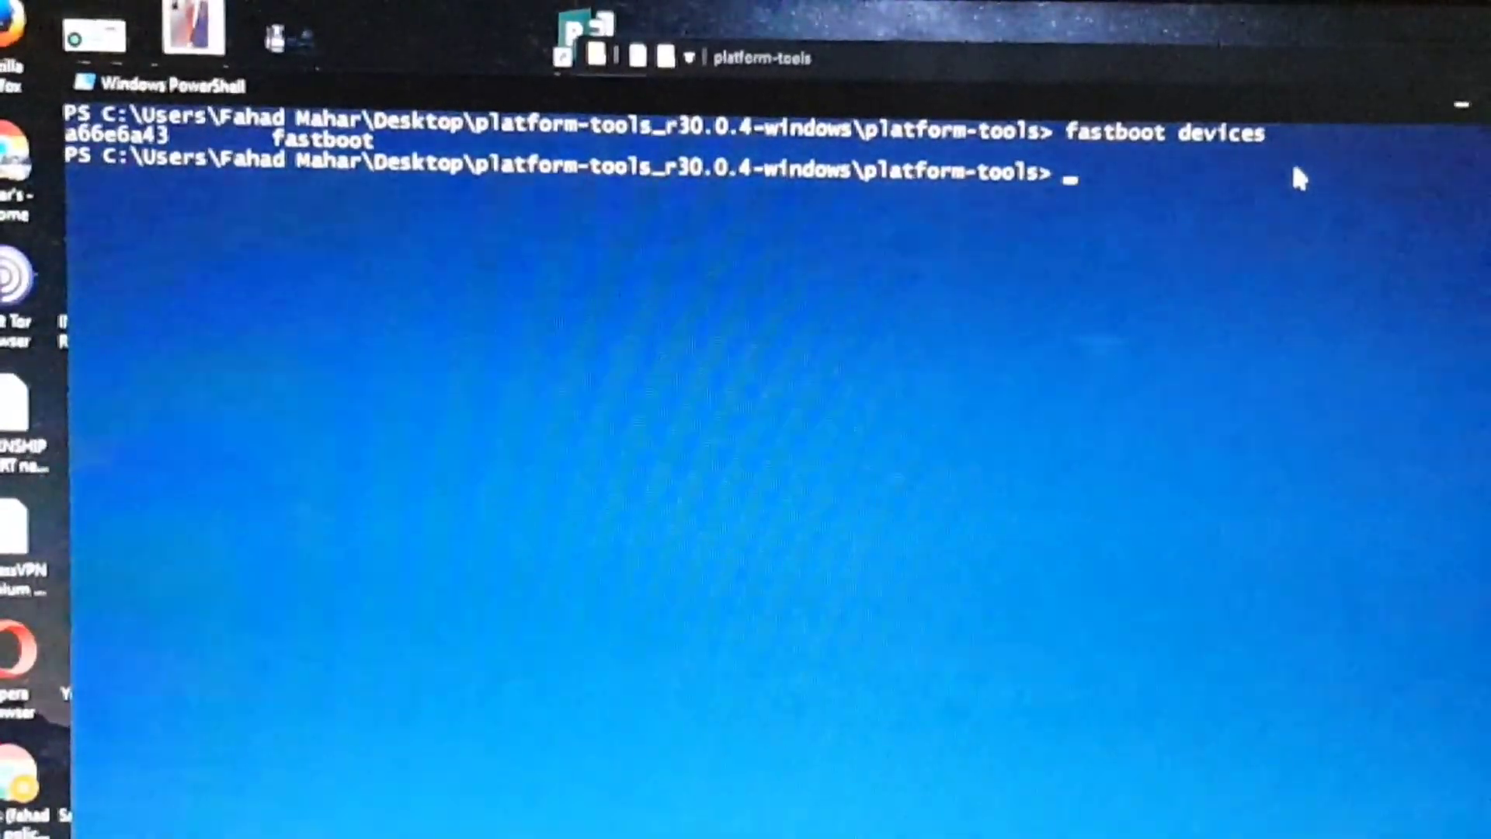
text(fastboot flash)
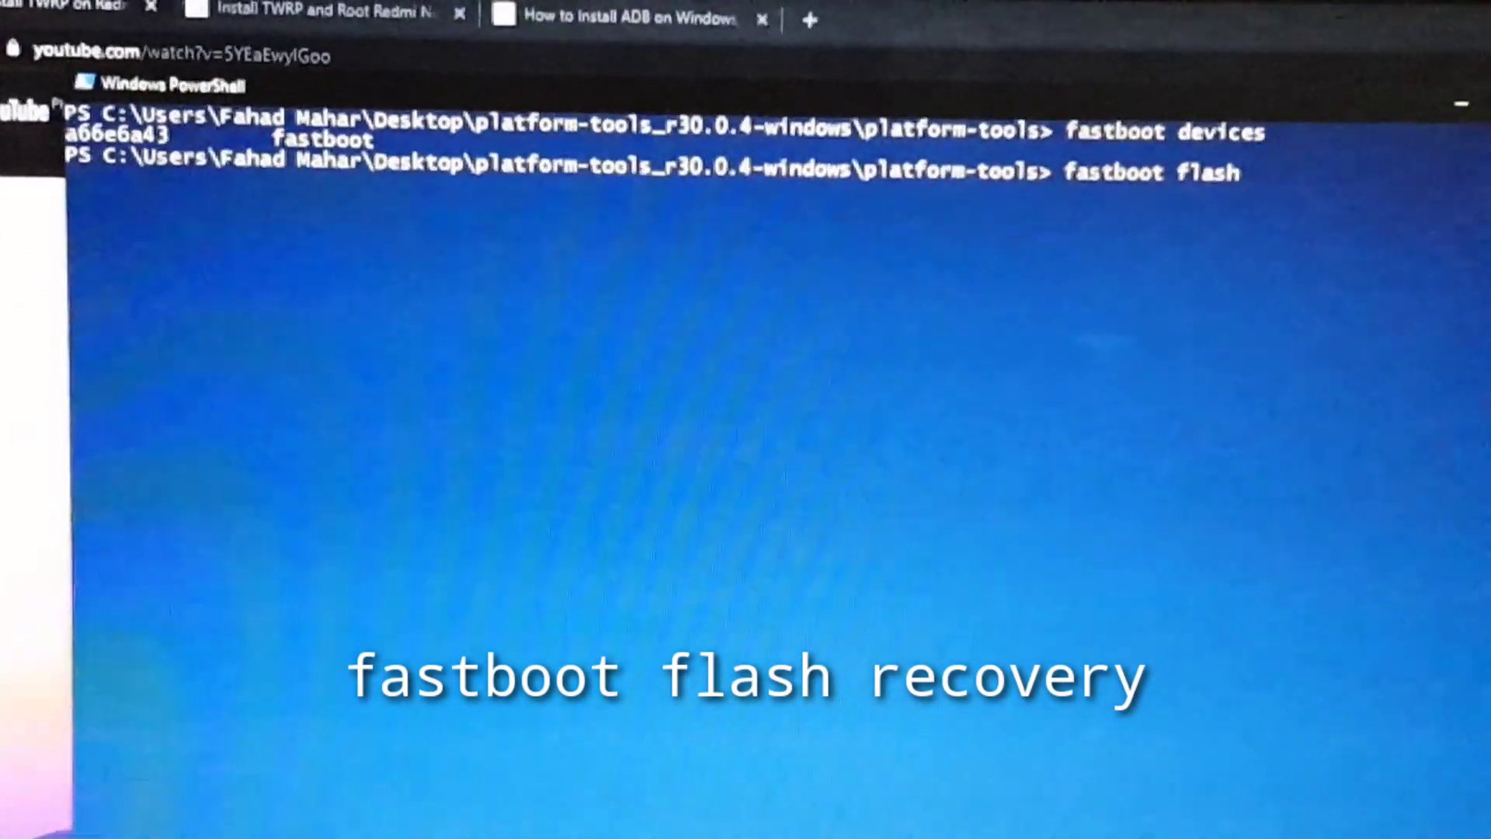
Add 'recovery' and the full recovery.img path to the fastboot flash command.
text(reco)
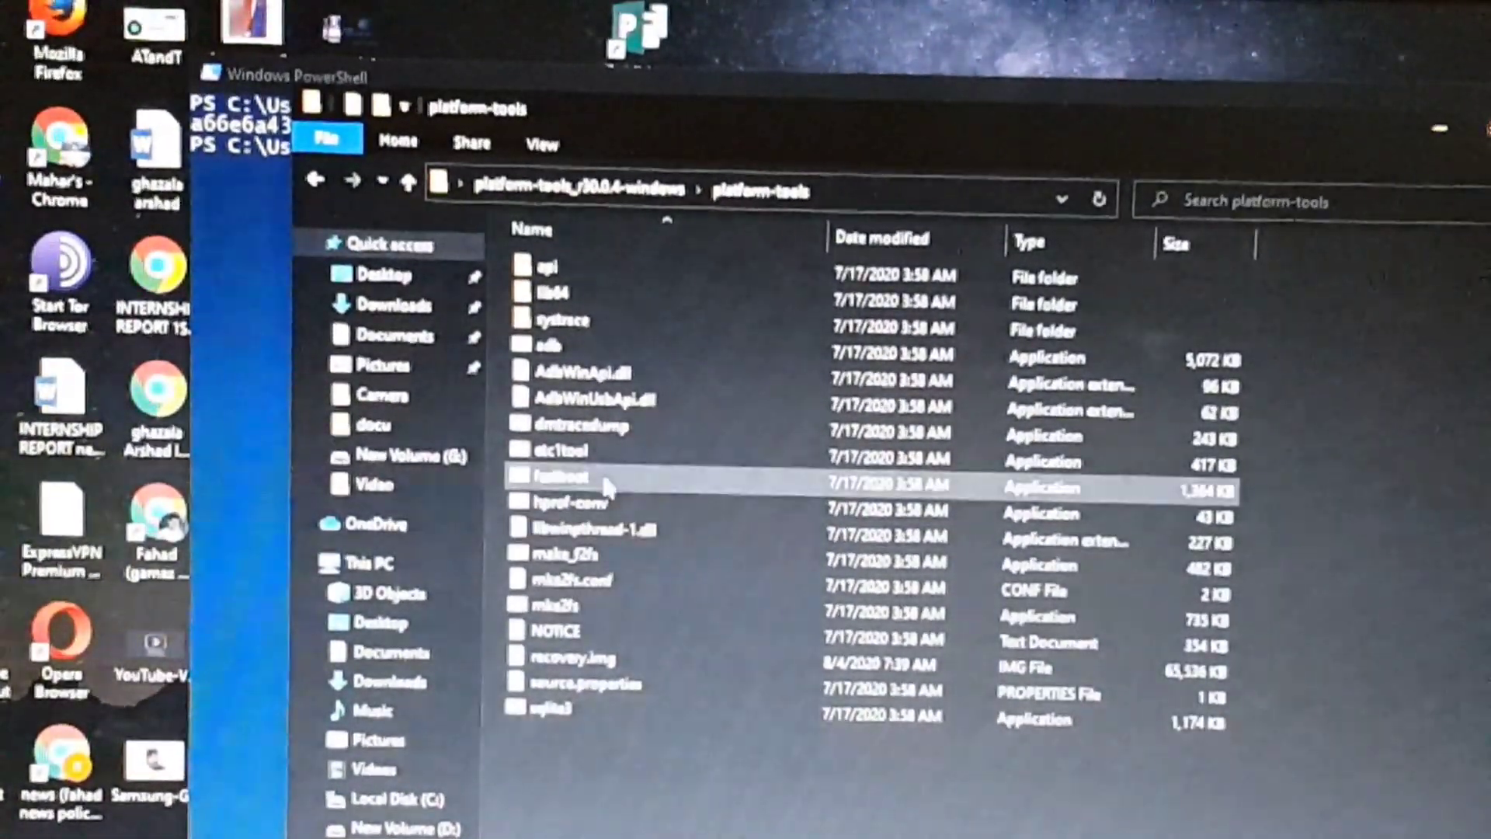
click(575, 656)
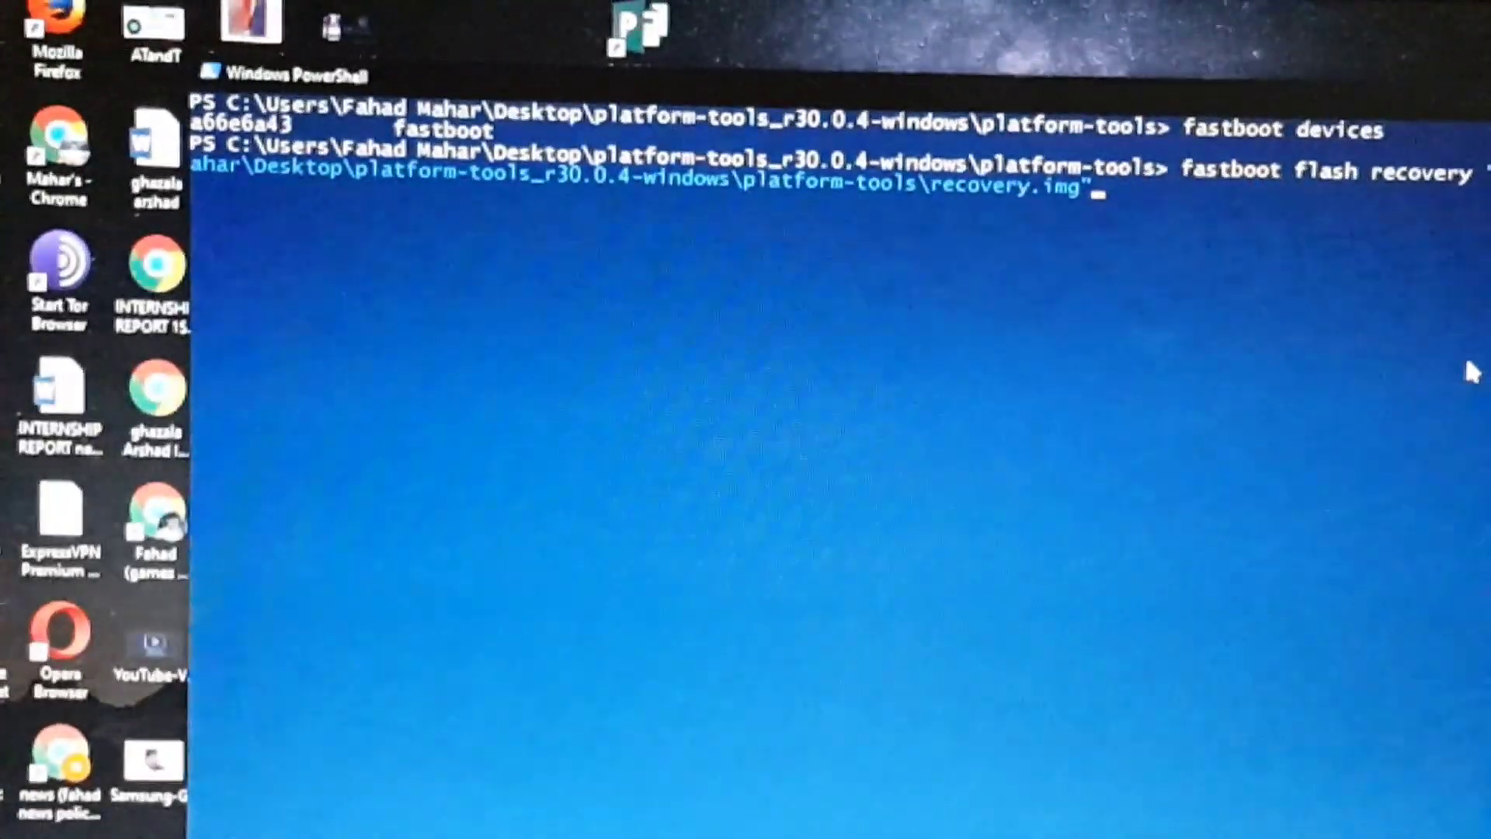
Run fastboot flash recovery to send the 65536 KB recovery image to the phone.
key(Return)
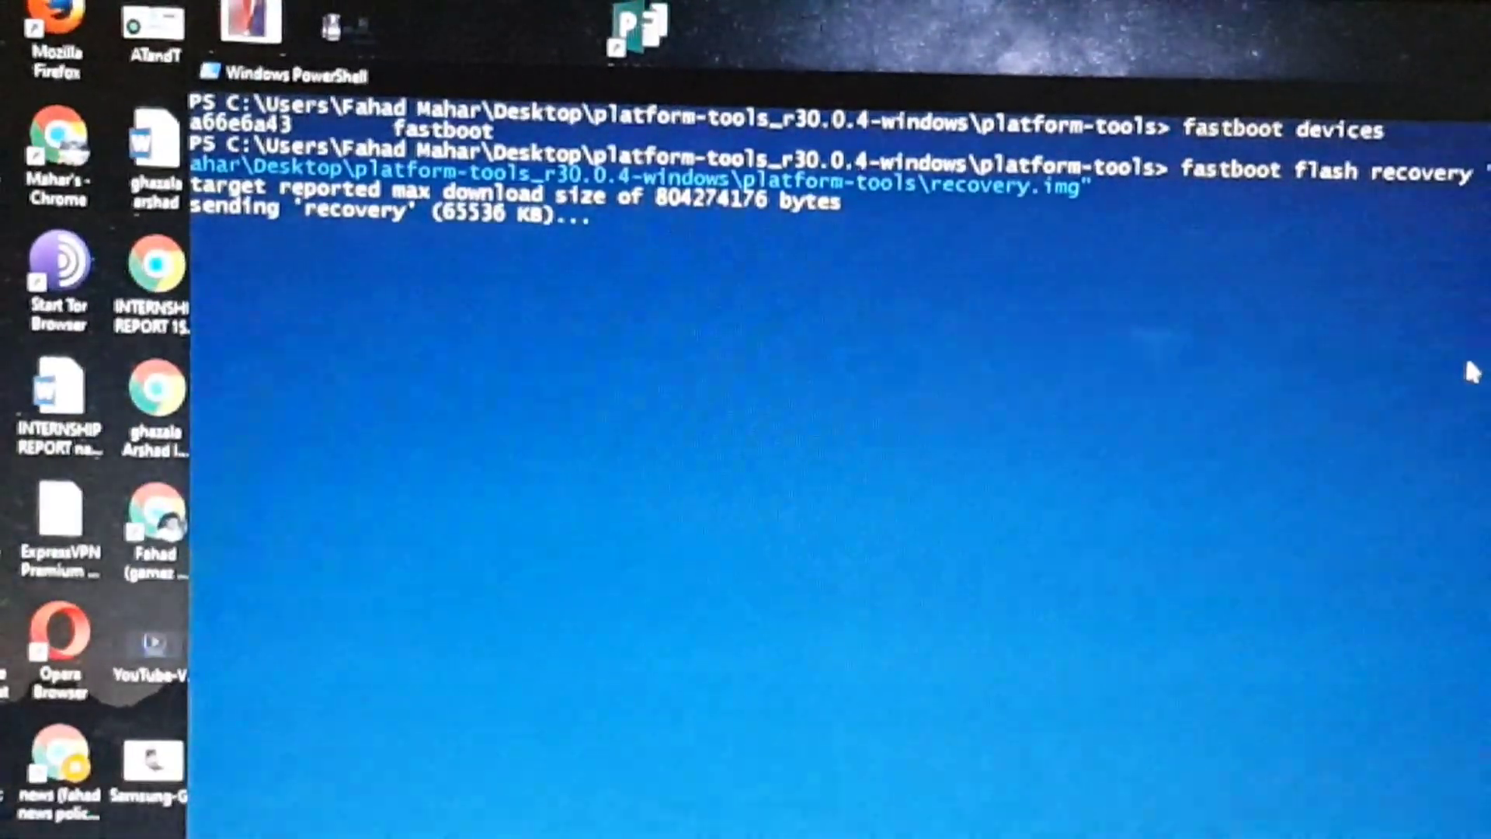